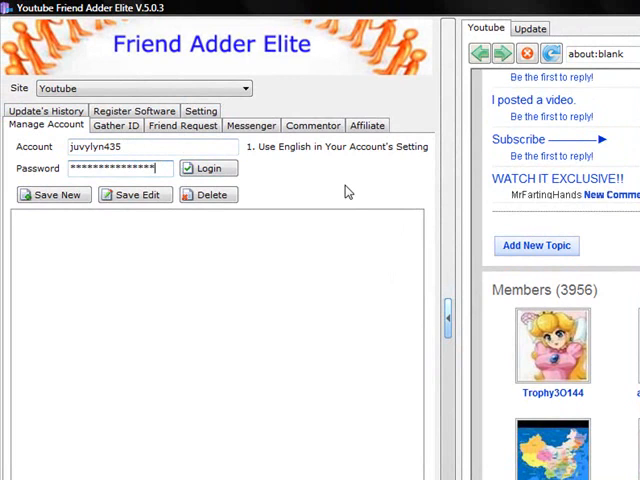
Step: Show the 23 imported YouTube IDs queued for sending friend requests
{"action": "left_click", "coordinate": [182, 126]}
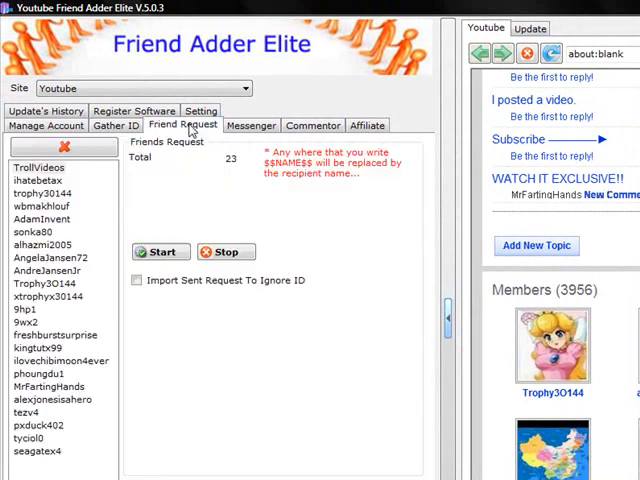